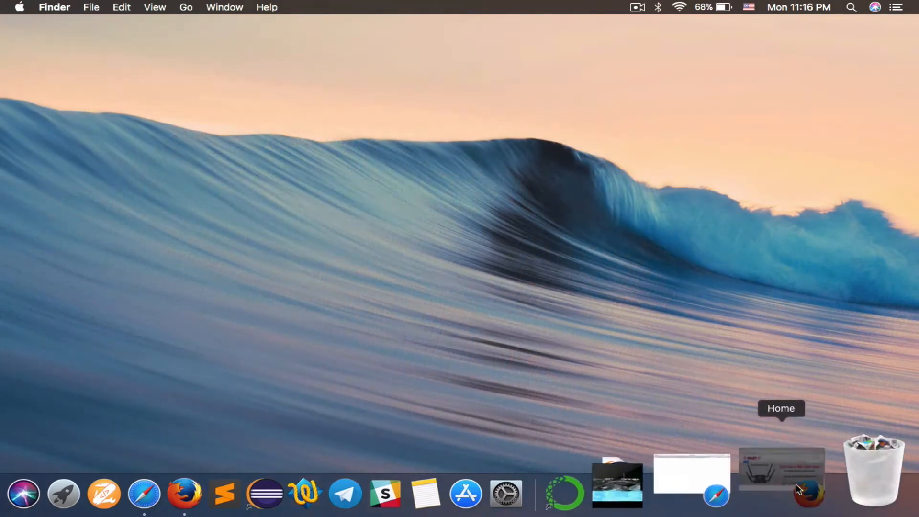
# Step: Restore Firefox from the Dock, showing the mofinetwork.com home page
pyautogui.click(781, 469)
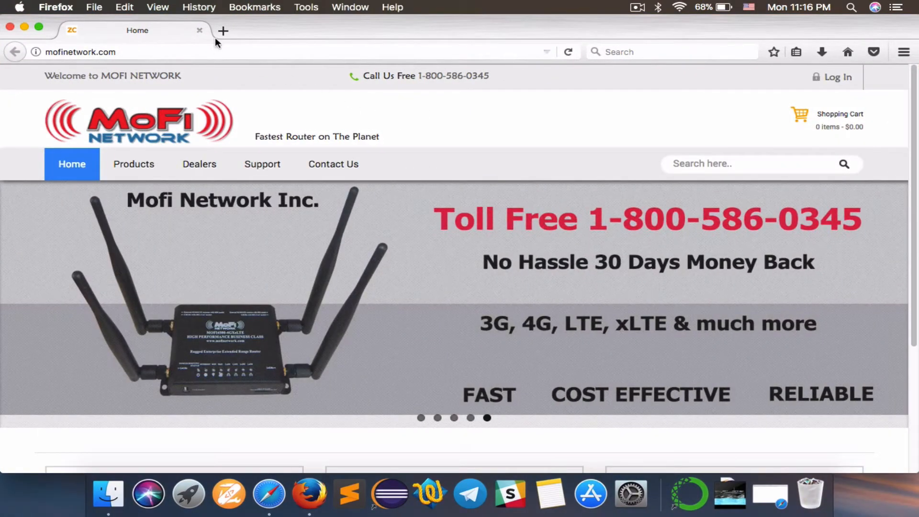
pyautogui.moveTo(223, 30)
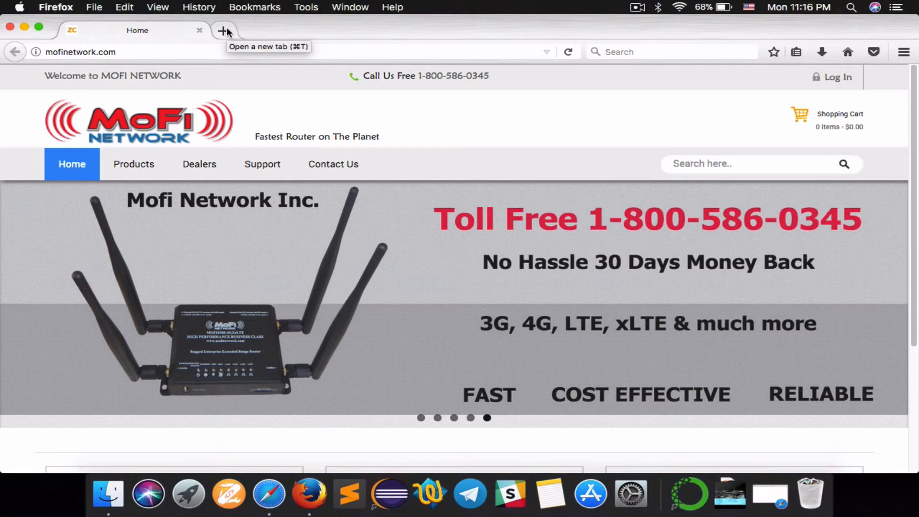
pyautogui.click(679, 7)
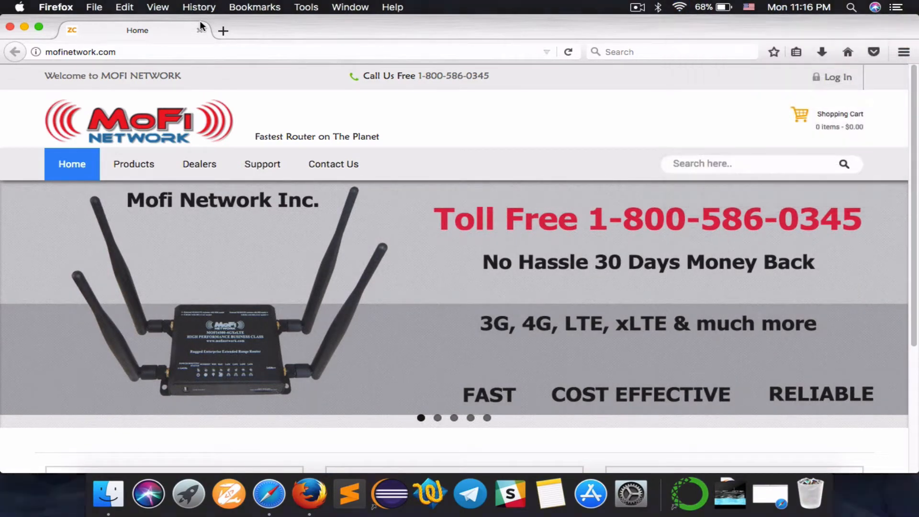
# Step: In a new tab, log in to 192.168.10.1 as root with the password
pyautogui.click(222, 31)
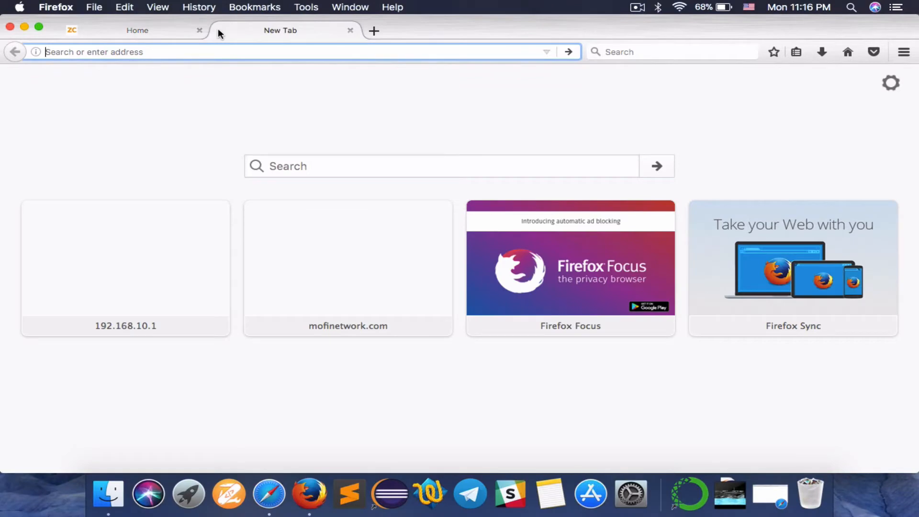
pyautogui.write('192.168.10.1/cgi-bin/luci')
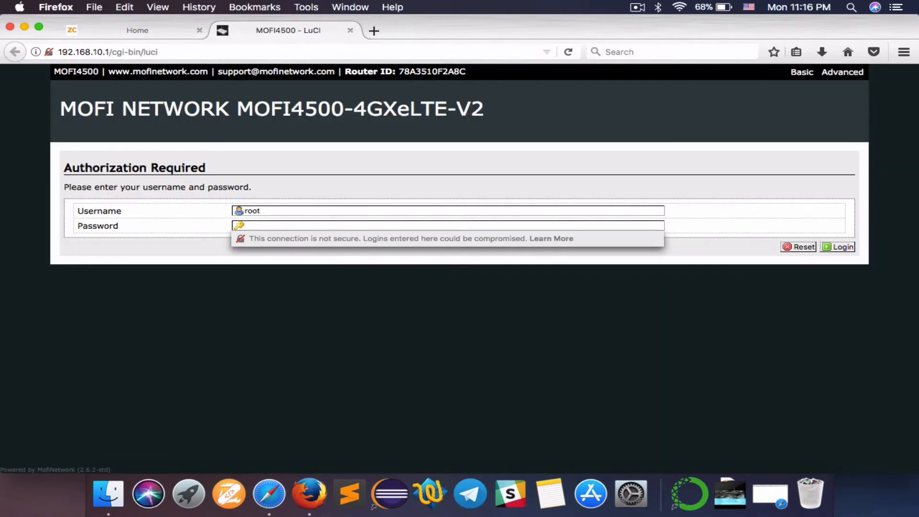
pyautogui.write('password')
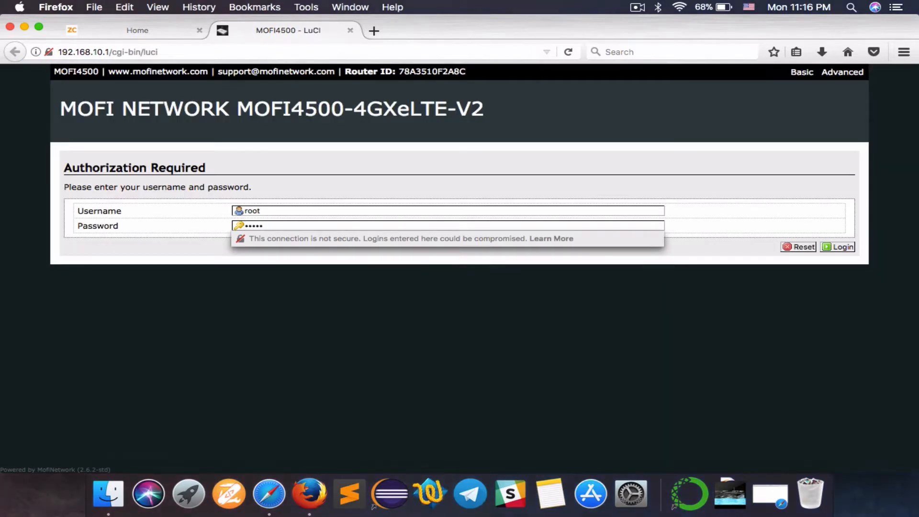
pyautogui.click(841, 246)
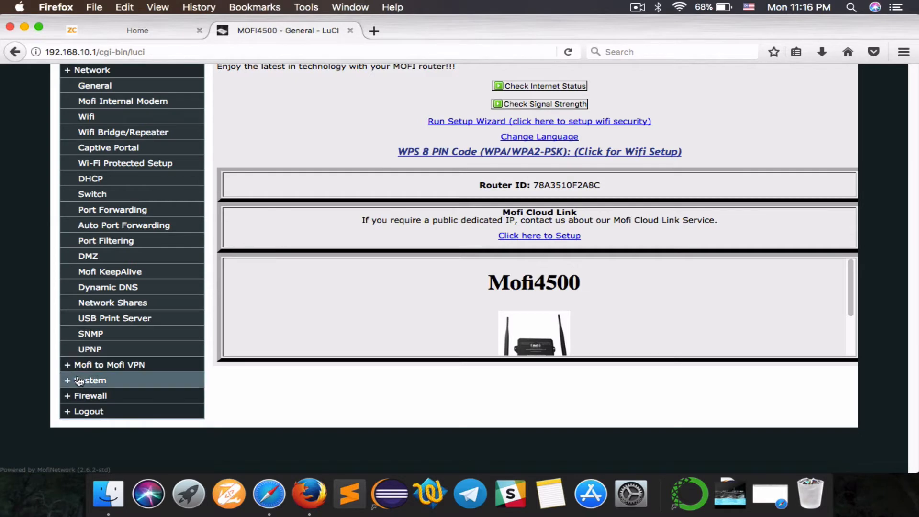
# Step: Expand System and open Remote Update, which reports missing firmware or no internet
pyautogui.click(93, 381)
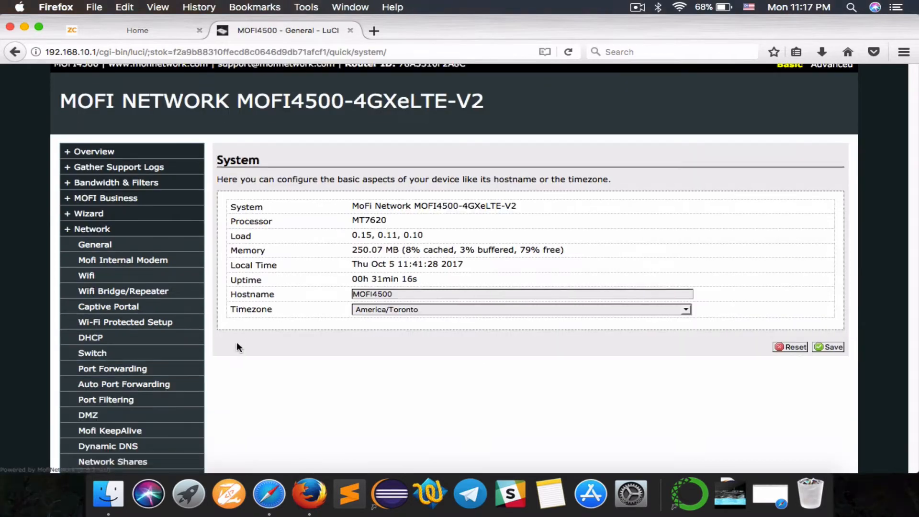
pyautogui.scroll(-3)
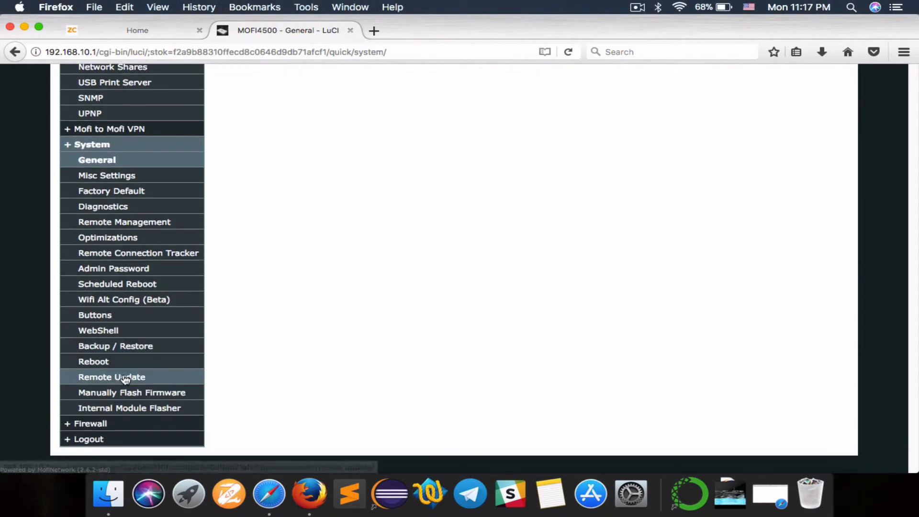
pyautogui.click(111, 376)
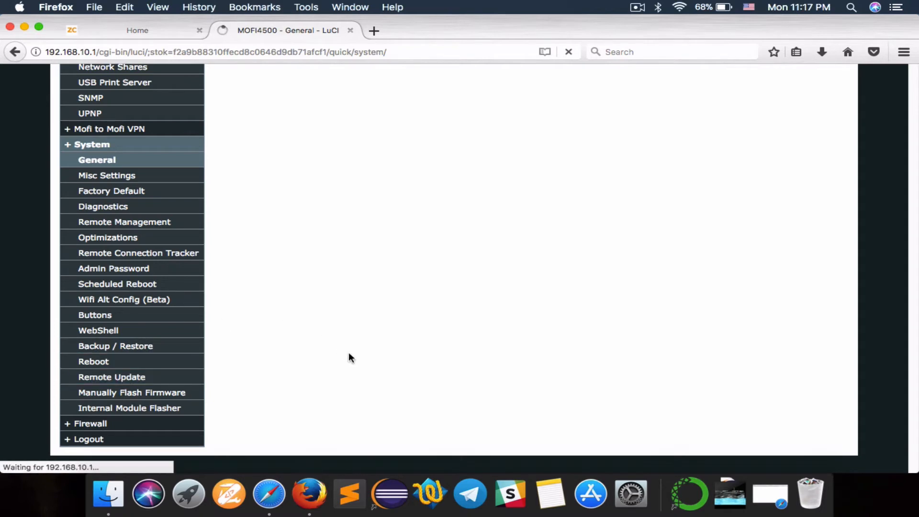
pyautogui.moveTo(446, 285)
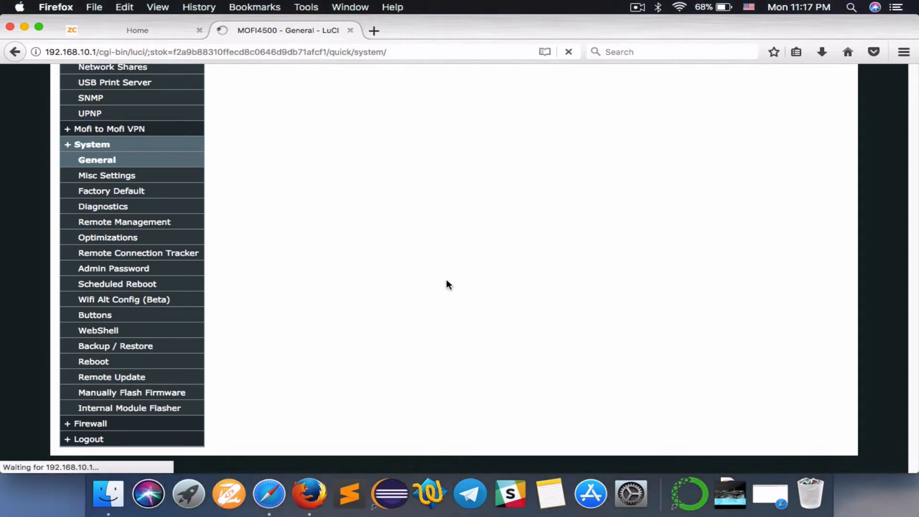
pyautogui.click(112, 376)
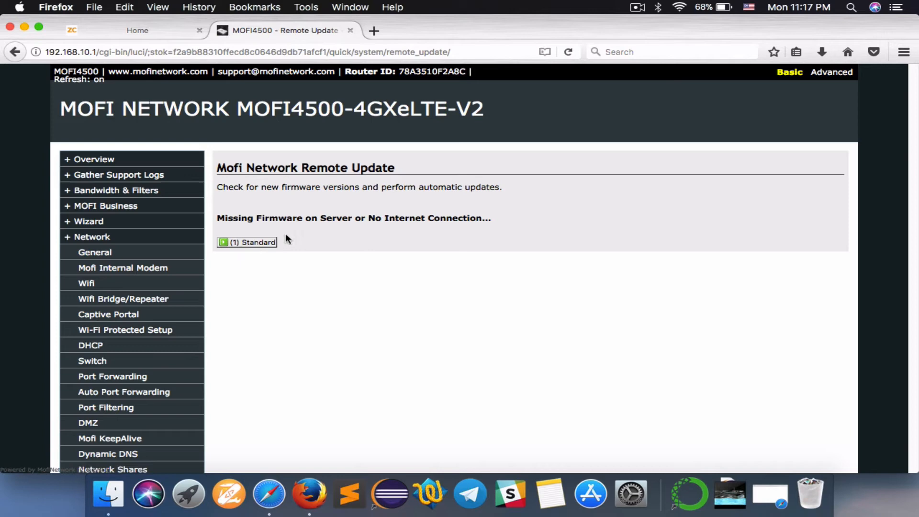
pyautogui.moveTo(707, 154)
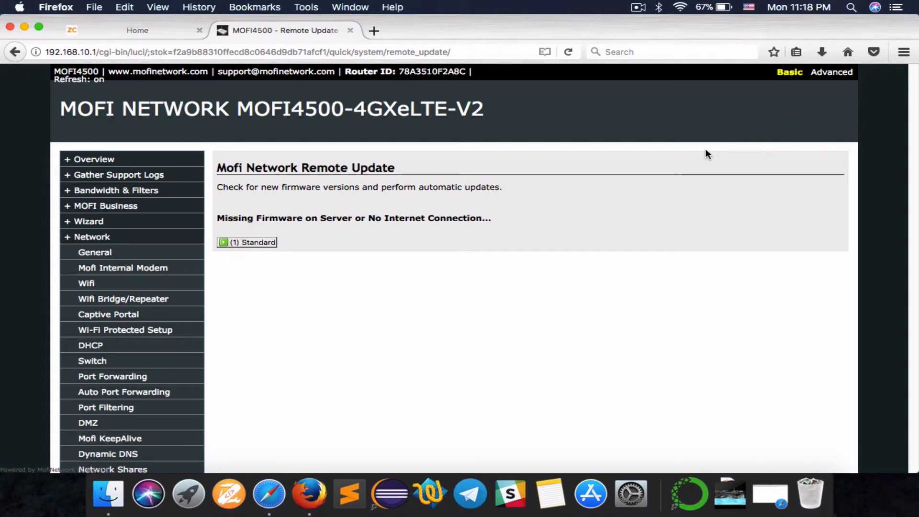
pyautogui.moveTo(700, 130)
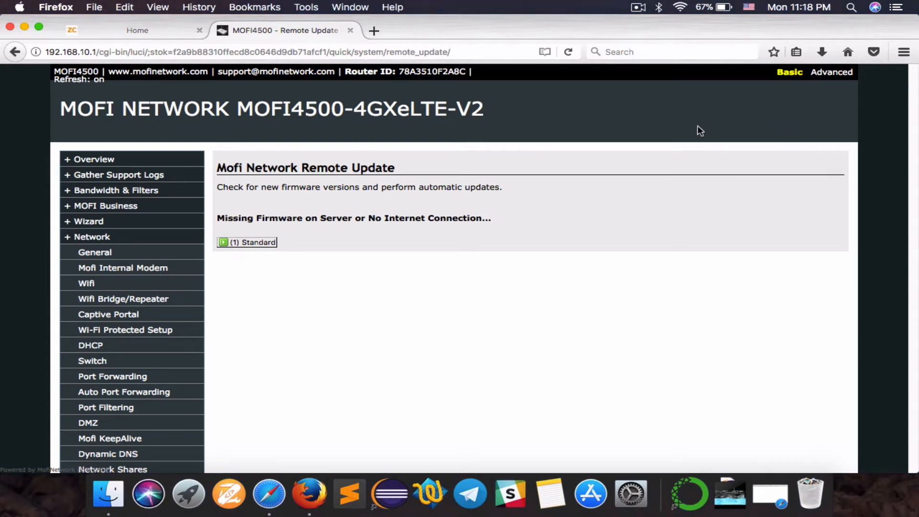
# Step: Join the WPA2 Wi-Fi network Cheesee by entering its password
pyautogui.click(678, 7)
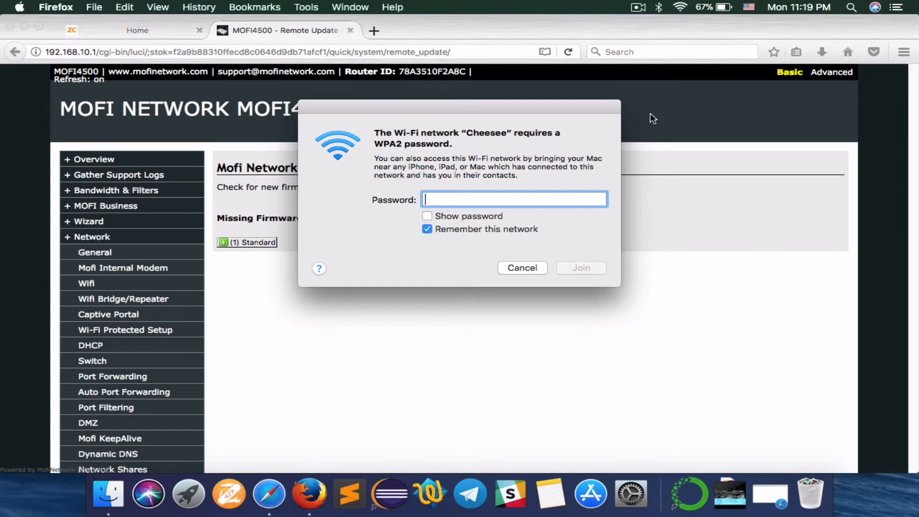
pyautogui.write('password')
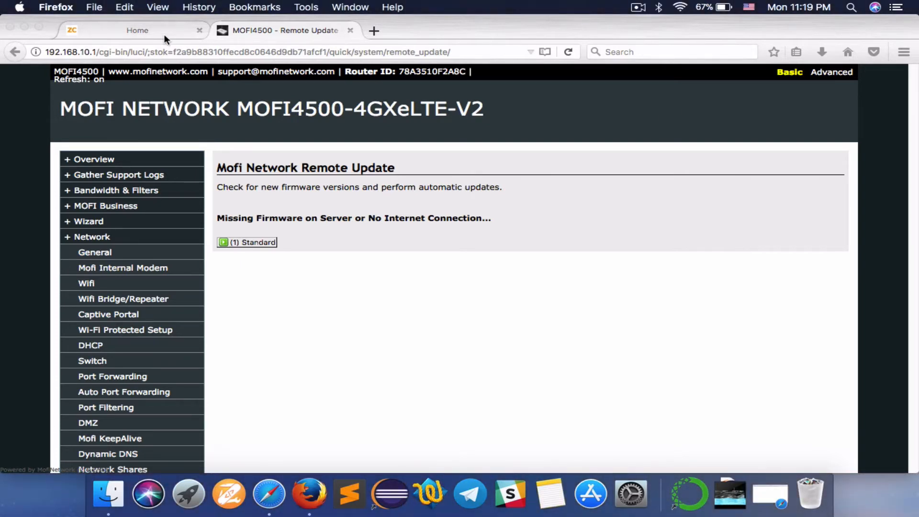
# Step: On mofinetwork.com, go to Support > Download and open the MOFI4500 4GXELTE V2 page
pyautogui.click(137, 30)
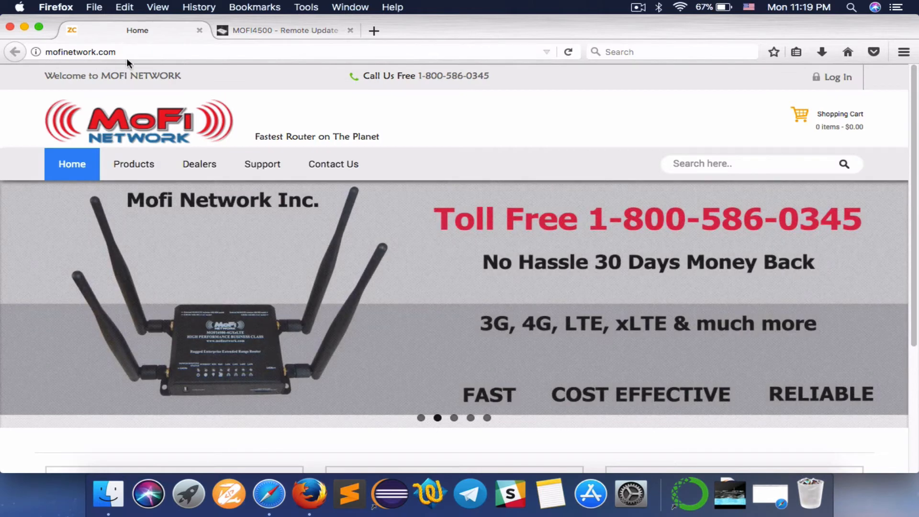
pyautogui.click(262, 164)
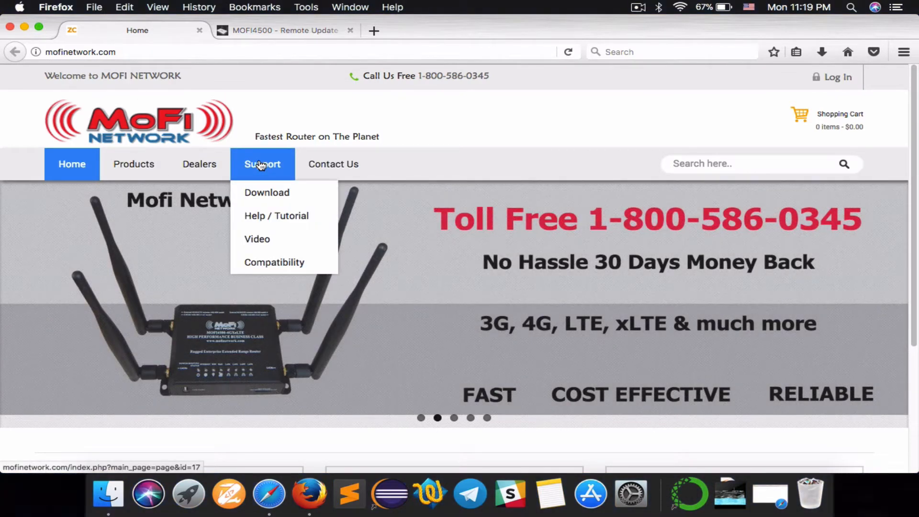
pyautogui.click(266, 193)
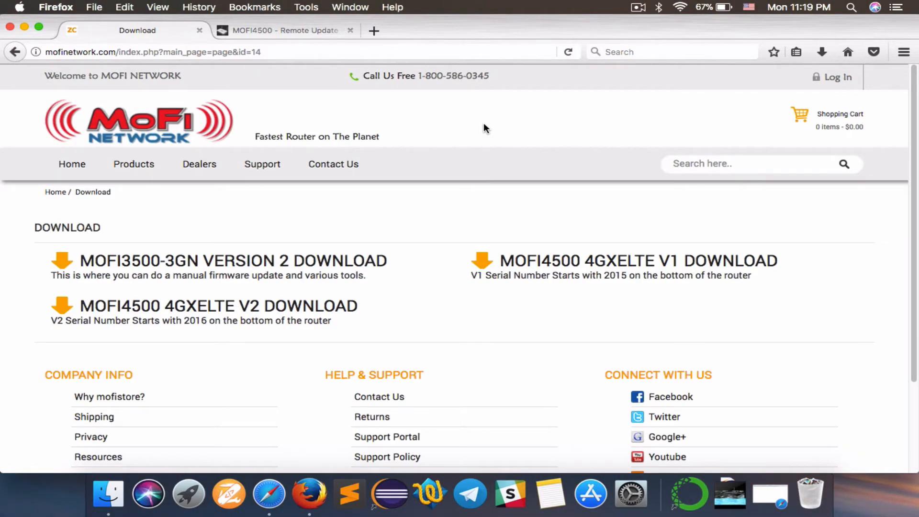
pyautogui.moveTo(219, 305)
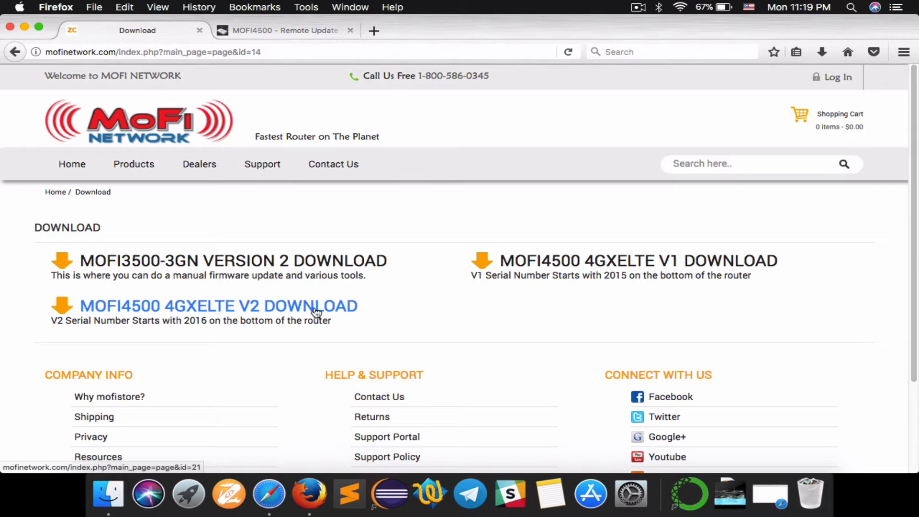
pyautogui.click(218, 305)
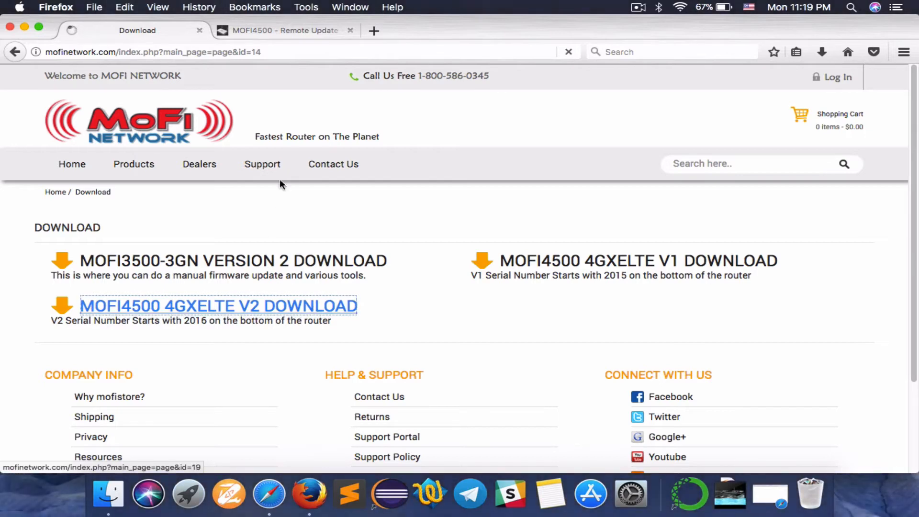
pyautogui.click(217, 305)
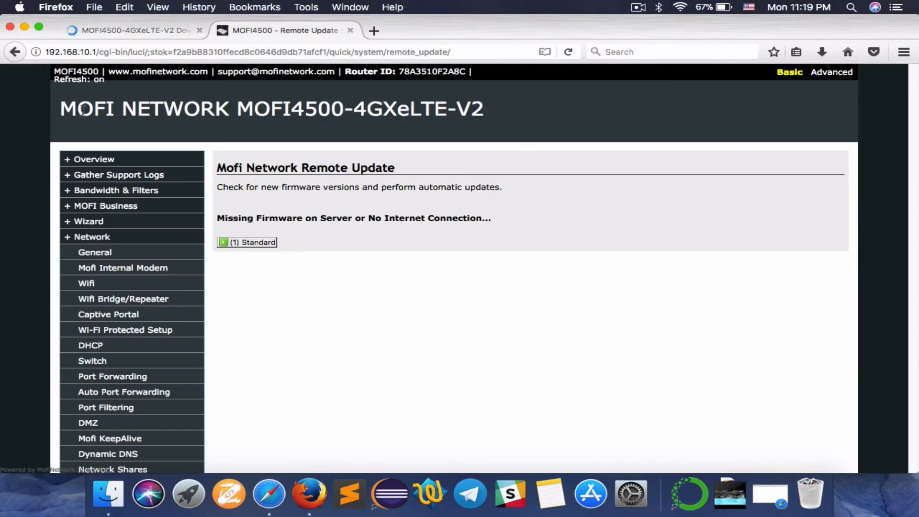
pyautogui.click(129, 29)
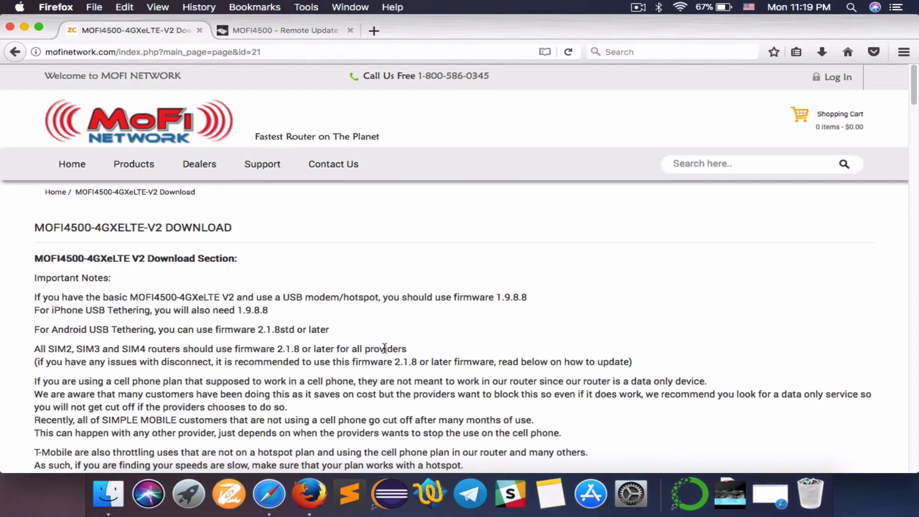
# Step: Scroll the V2 download page down to the firmware 2.7.7 save link and change logs
pyautogui.scroll(-3)
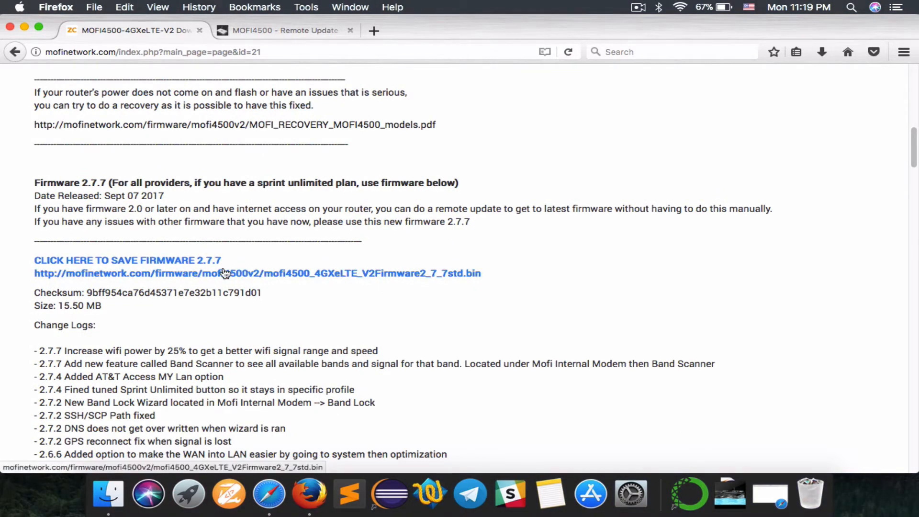
pyautogui.moveTo(209, 268)
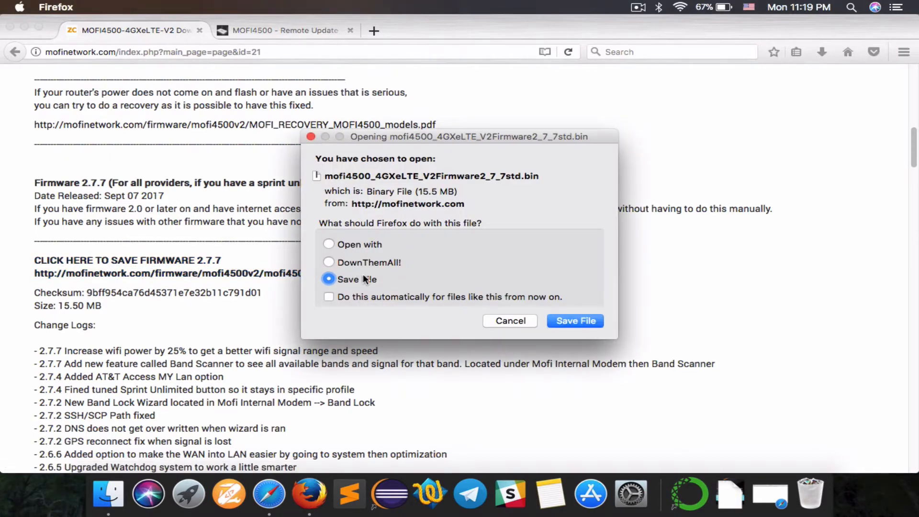
# Step: Save the firmware 2.7.7 .bin file with Downloads chosen as the destination folder
pyautogui.click(574, 320)
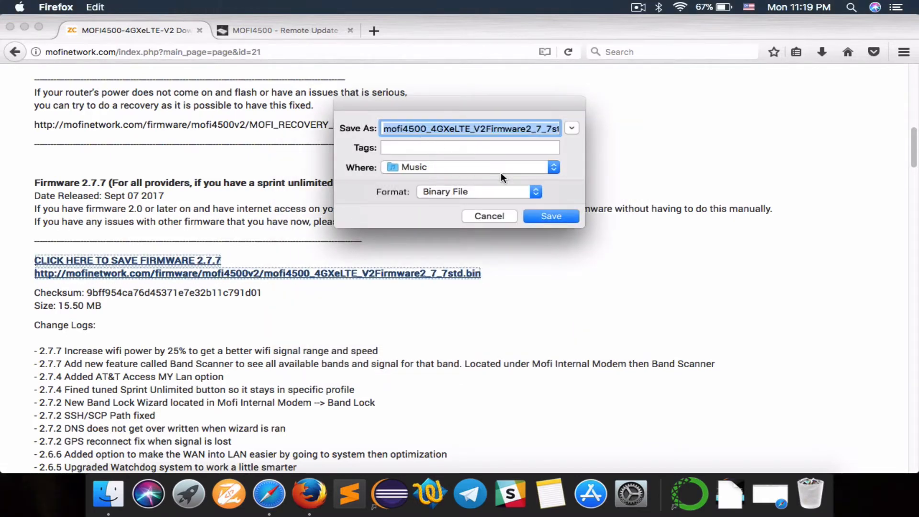
pyautogui.click(553, 167)
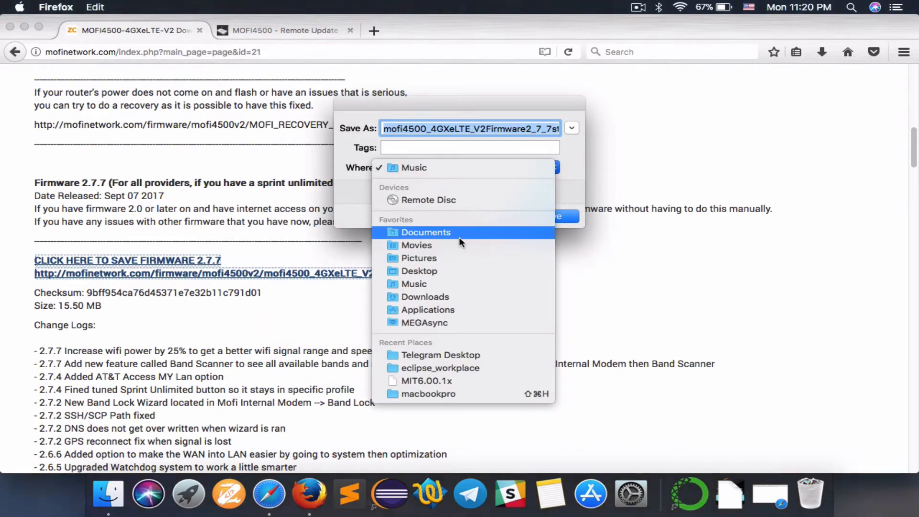
pyautogui.click(424, 296)
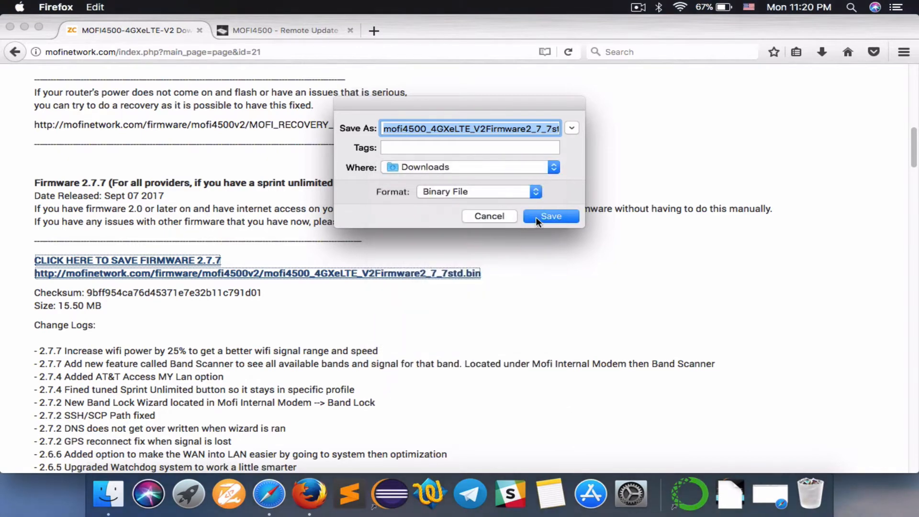
pyautogui.click(550, 215)
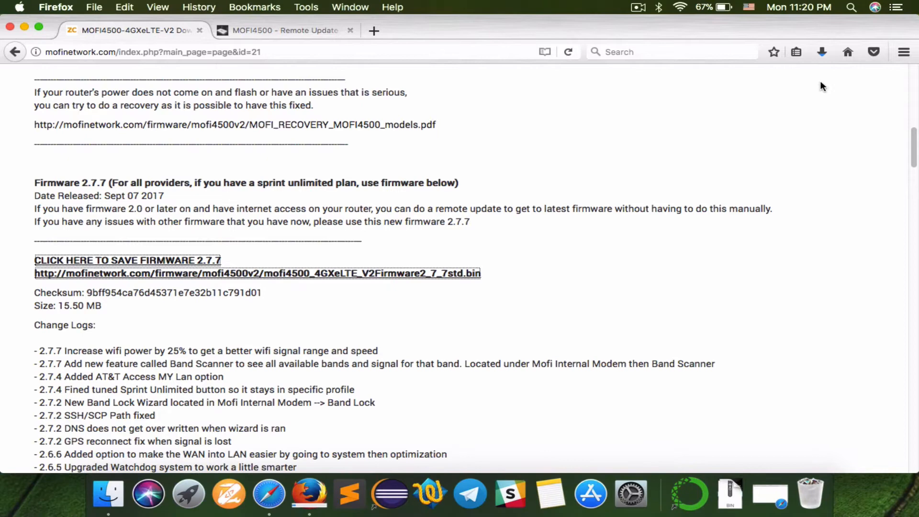
pyautogui.moveTo(720, 151)
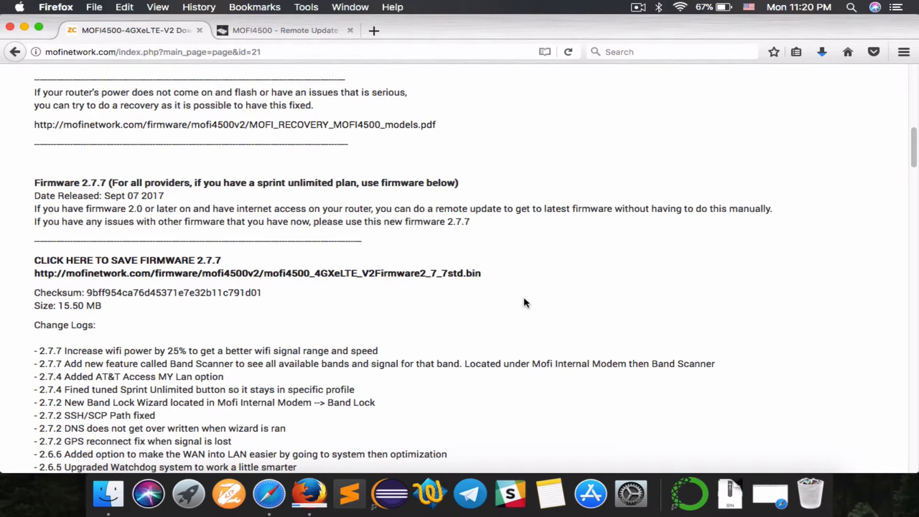
pyautogui.moveTo(246, 110)
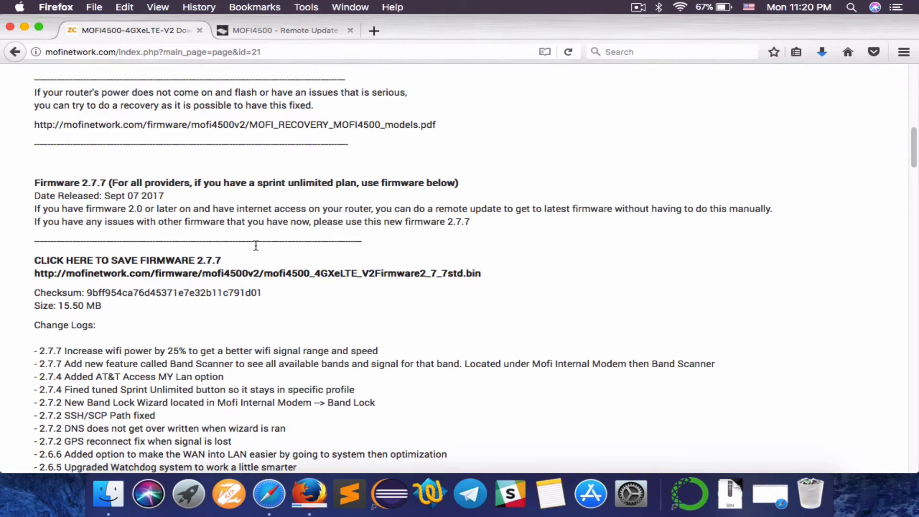
pyautogui.moveTo(105, 268)
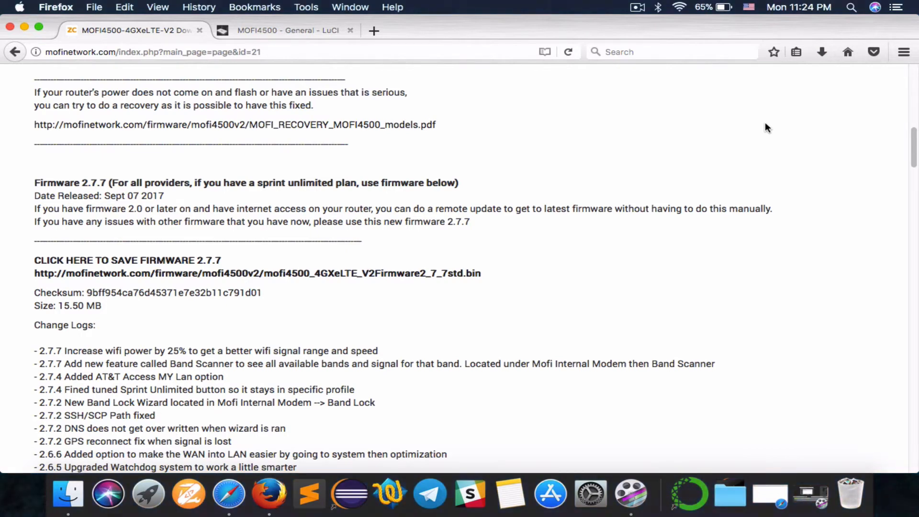
pyautogui.moveTo(392, 60)
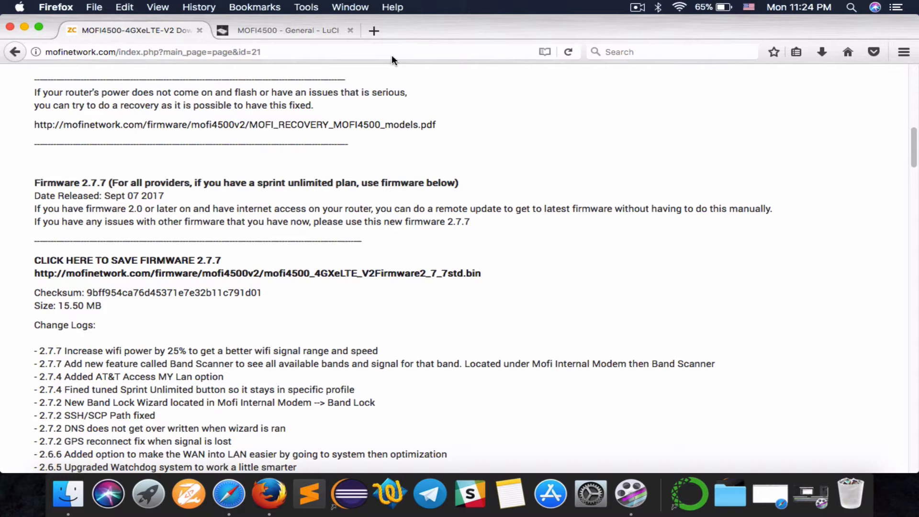
# Step: Return to the LuCI tab and expand System to reveal Manually Flash Firmware
pyautogui.click(287, 30)
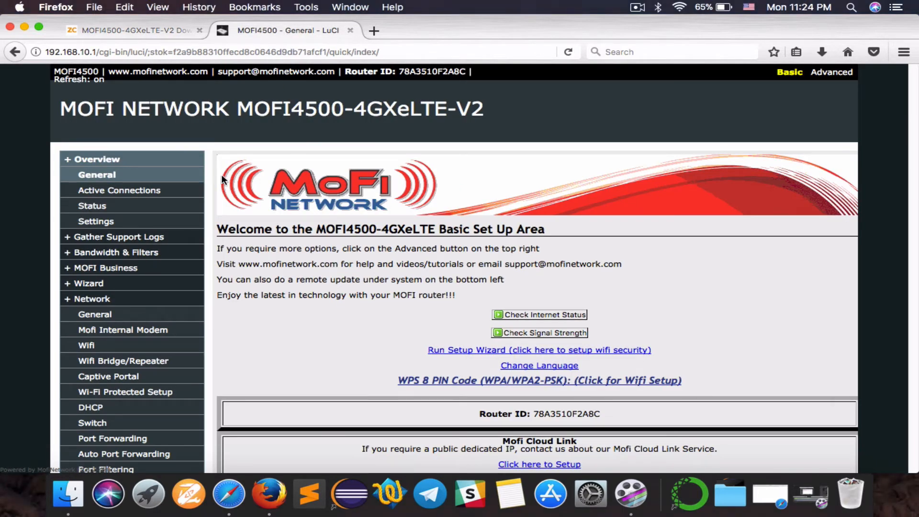
pyautogui.moveTo(313, 197)
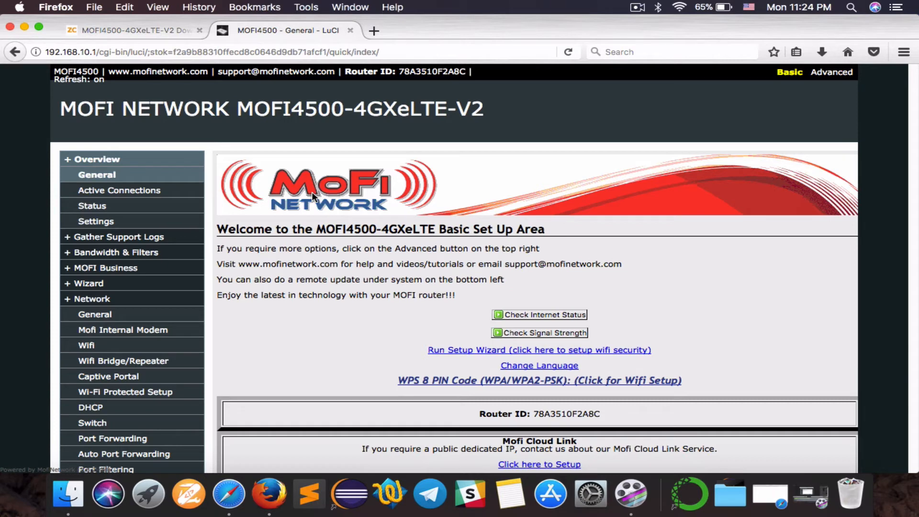
pyautogui.moveTo(126, 163)
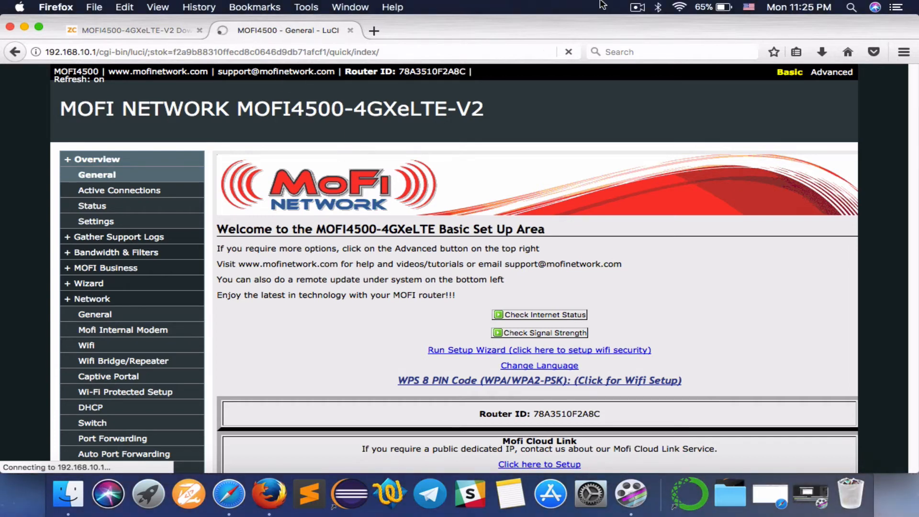
pyautogui.click(678, 7)
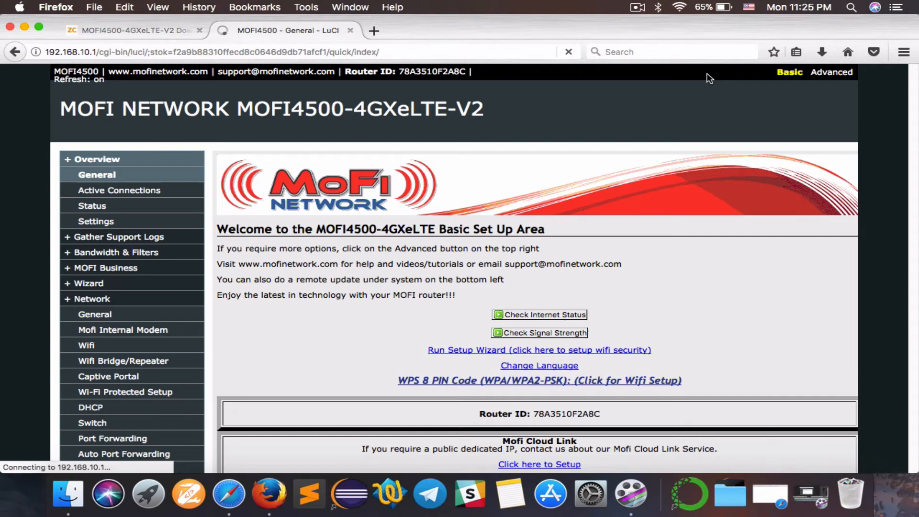
pyautogui.moveTo(231, 143)
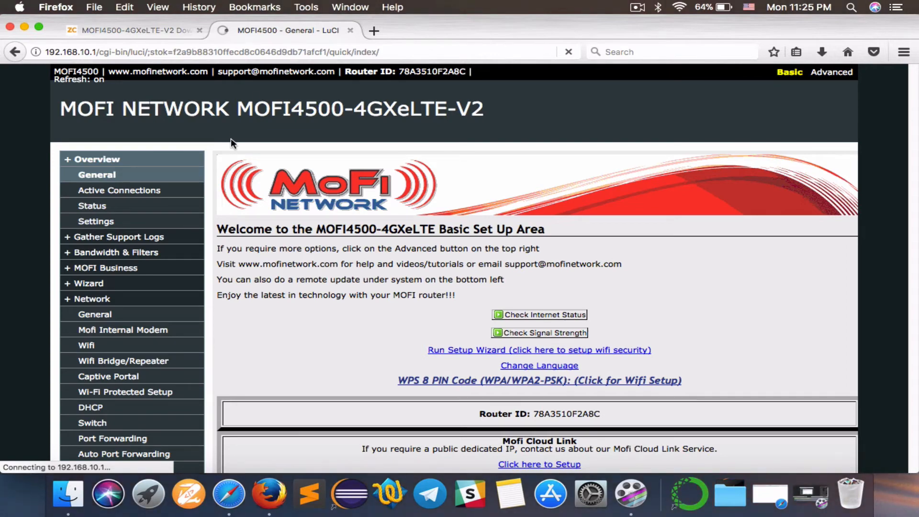
pyautogui.moveTo(235, 145)
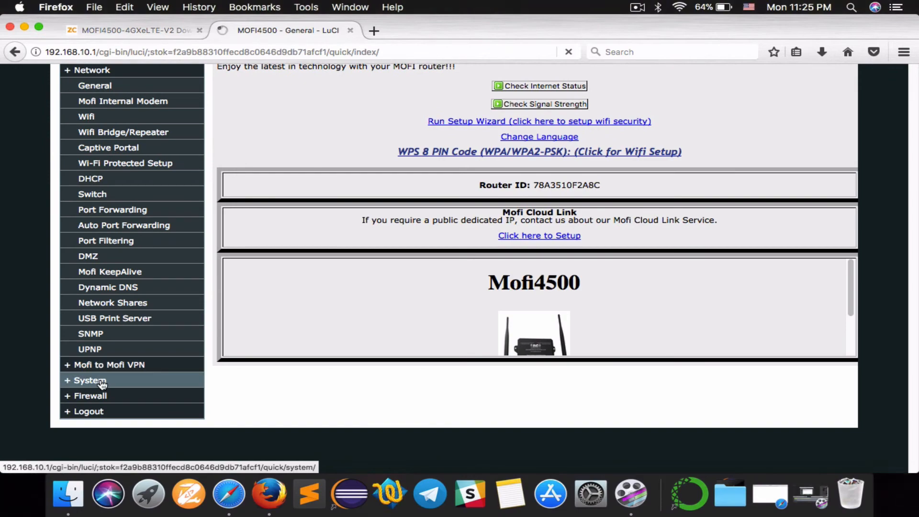
pyautogui.click(90, 380)
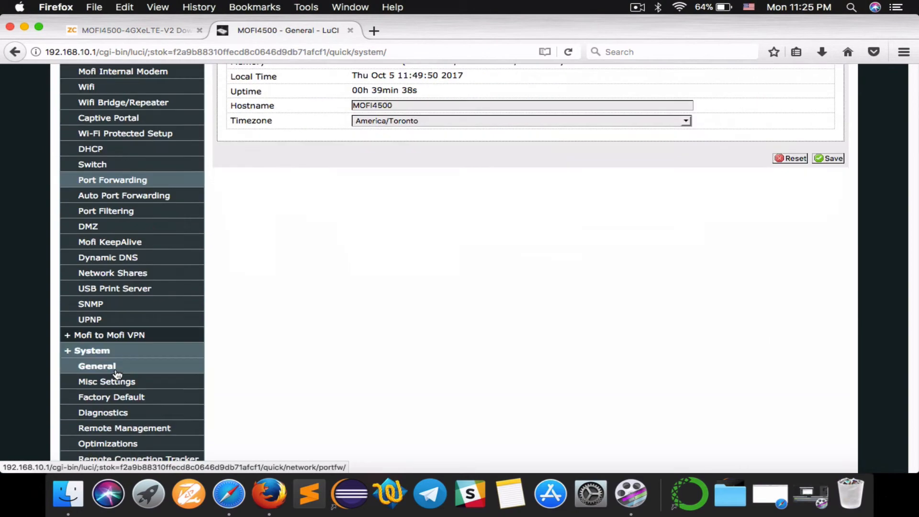
pyautogui.scroll(-3)
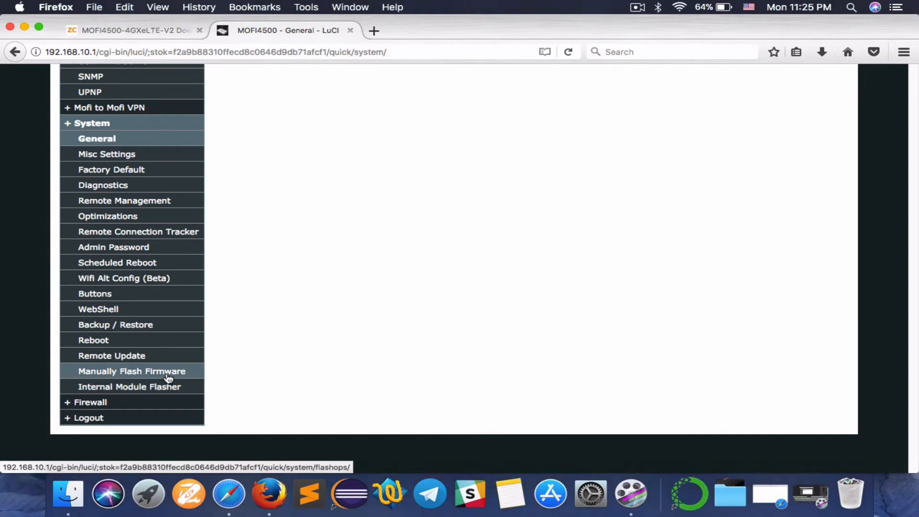
# Step: On Manually Flash Firmware, choose mofi4500_4GXeLTE_V2Firmware2_7_7std.bin as the image, without keeping settings
pyautogui.click(131, 370)
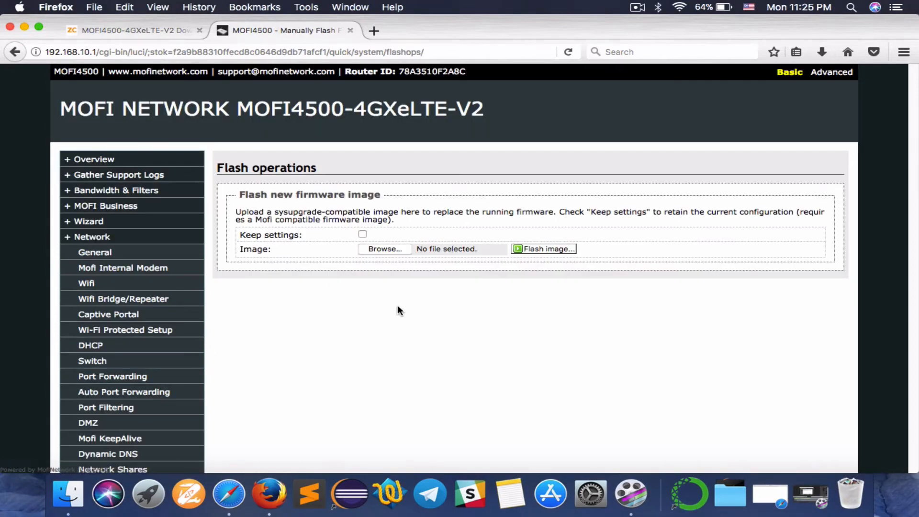
pyautogui.moveTo(256, 258)
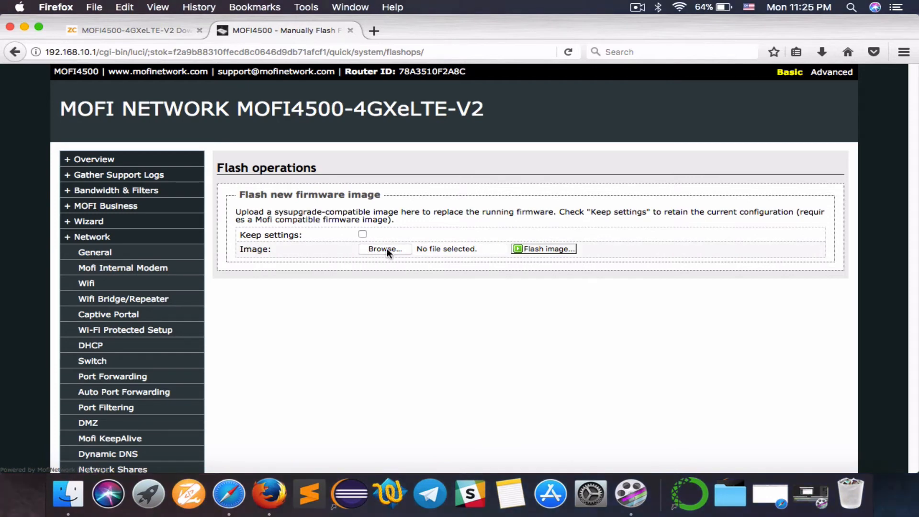
pyautogui.click(384, 248)
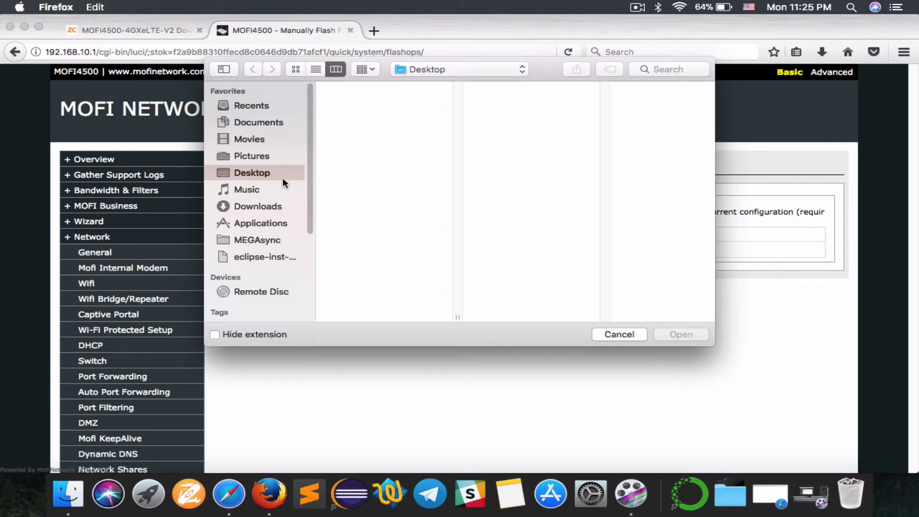
pyautogui.moveTo(255, 209)
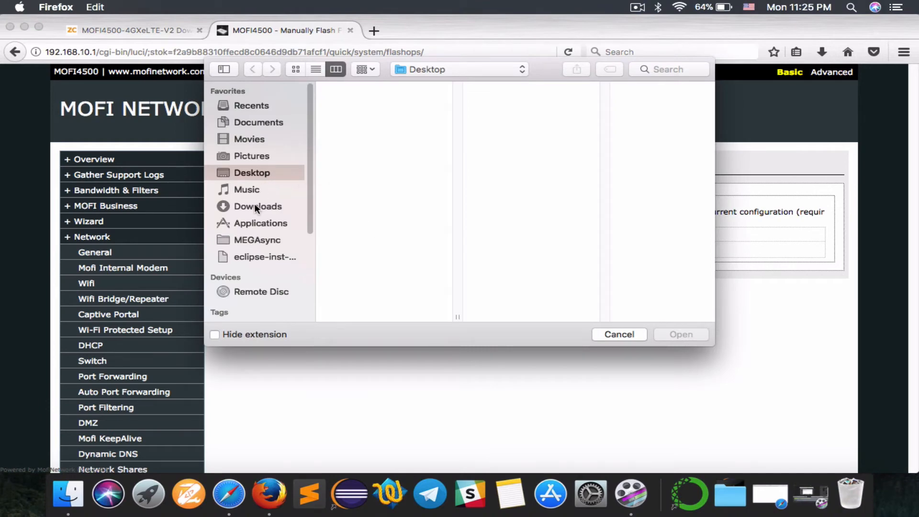
pyautogui.click(258, 205)
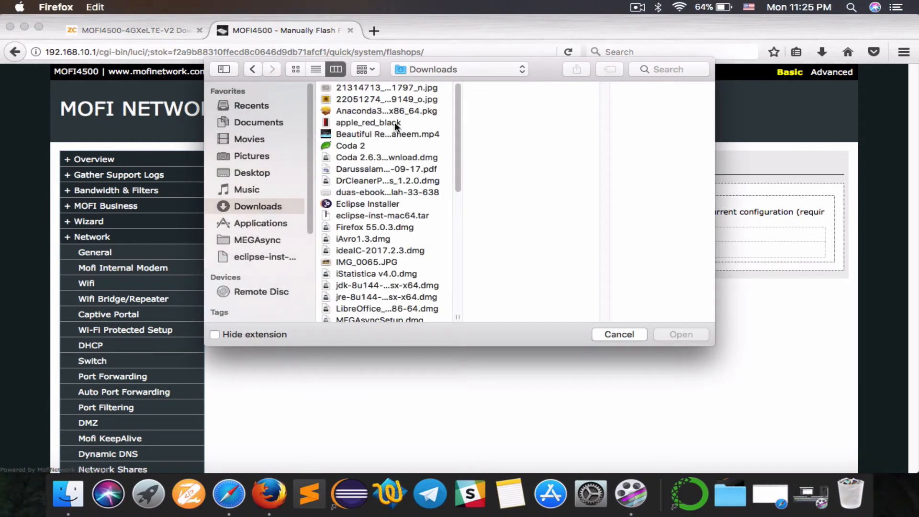
pyautogui.scroll(-3)
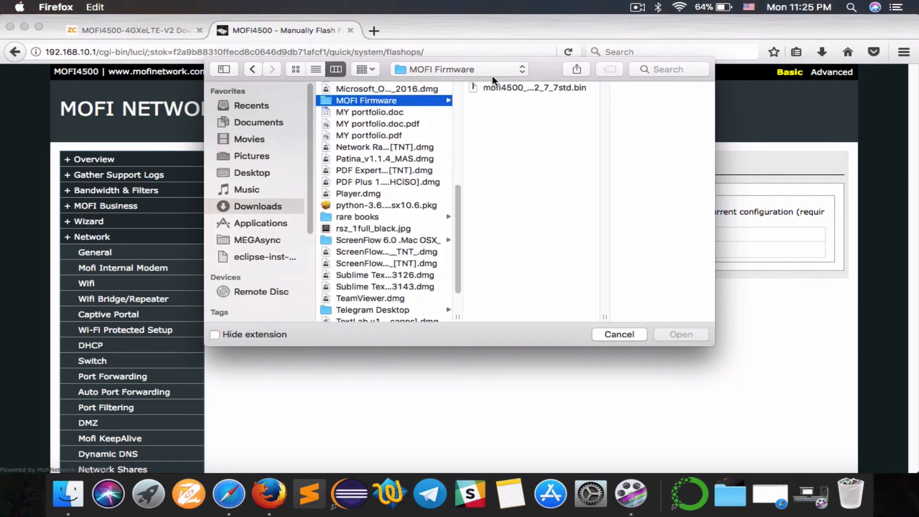
pyautogui.click(530, 87)
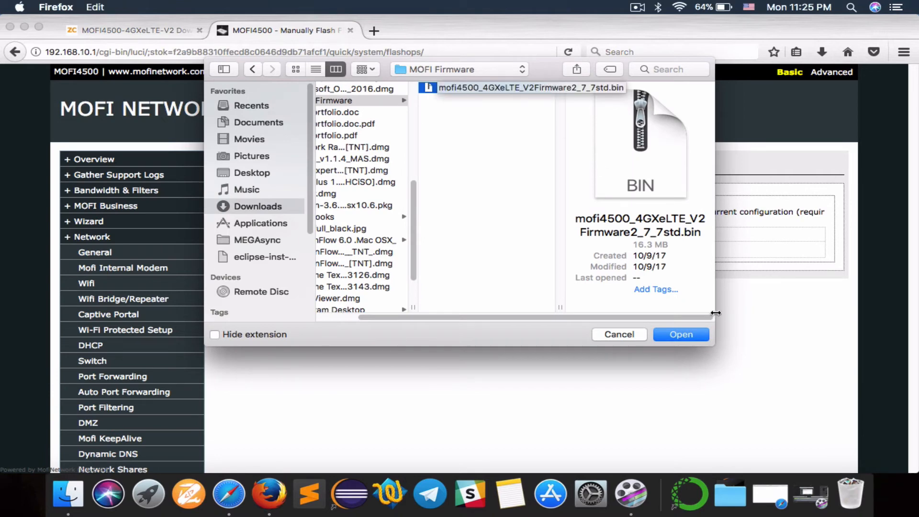
pyautogui.click(679, 334)
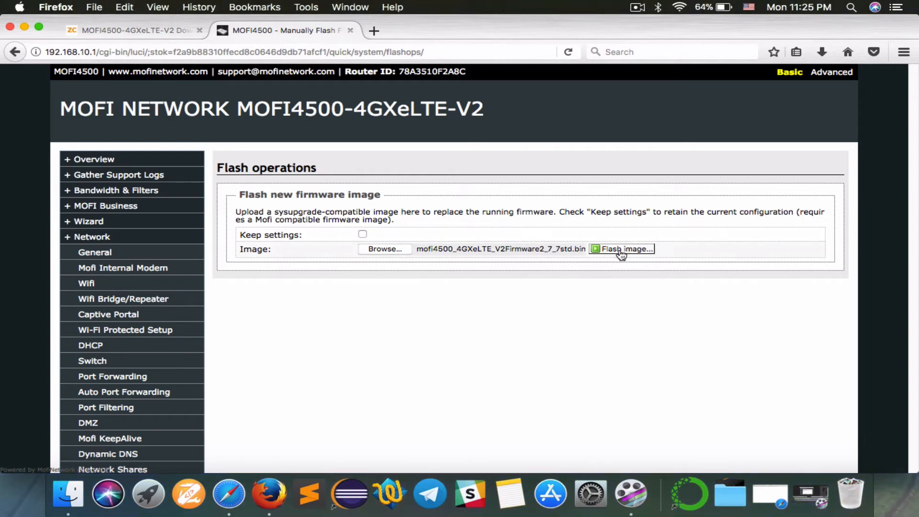
# Step: Upload the image, confirm its checksum matches the MoFi website's, and proceed with flashing
pyautogui.click(621, 249)
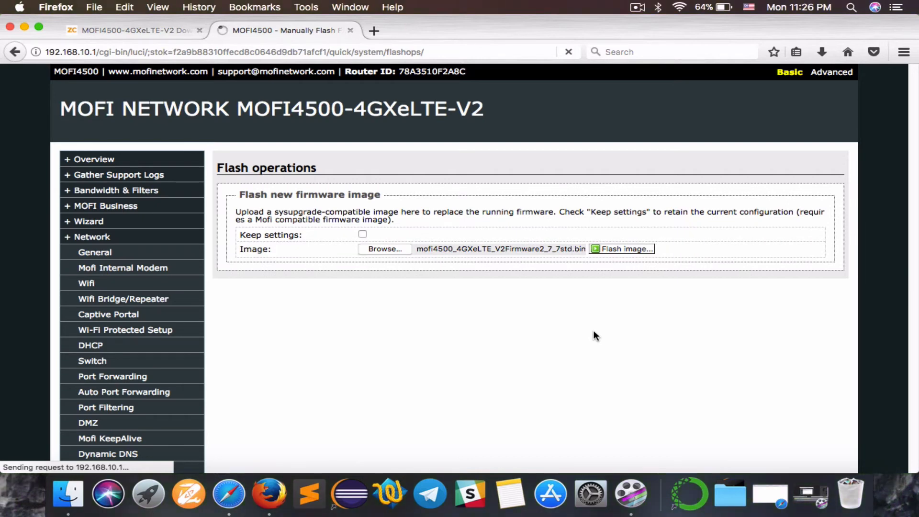
pyautogui.click(622, 248)
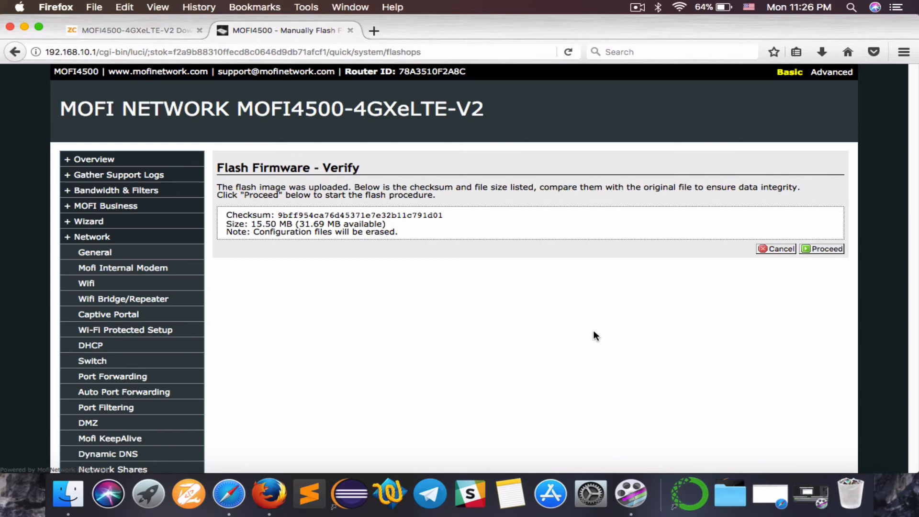
pyautogui.moveTo(284, 215)
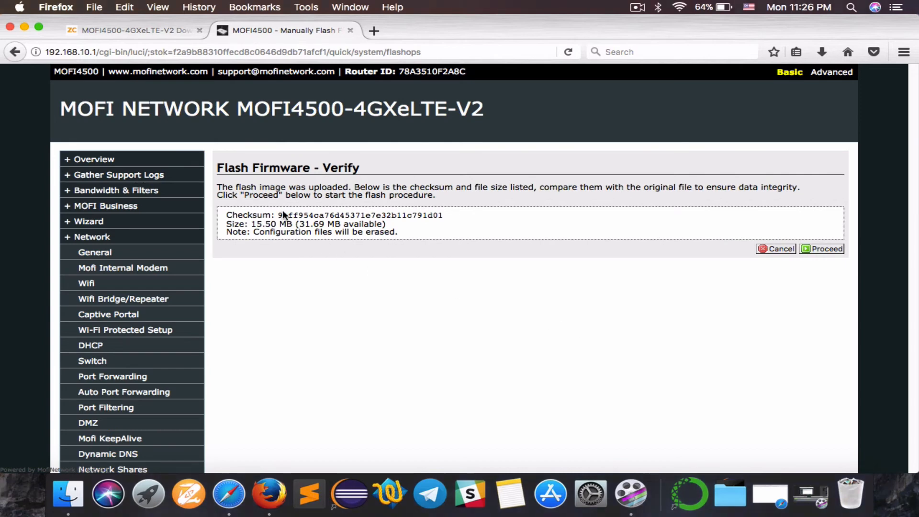
pyautogui.moveTo(414, 215)
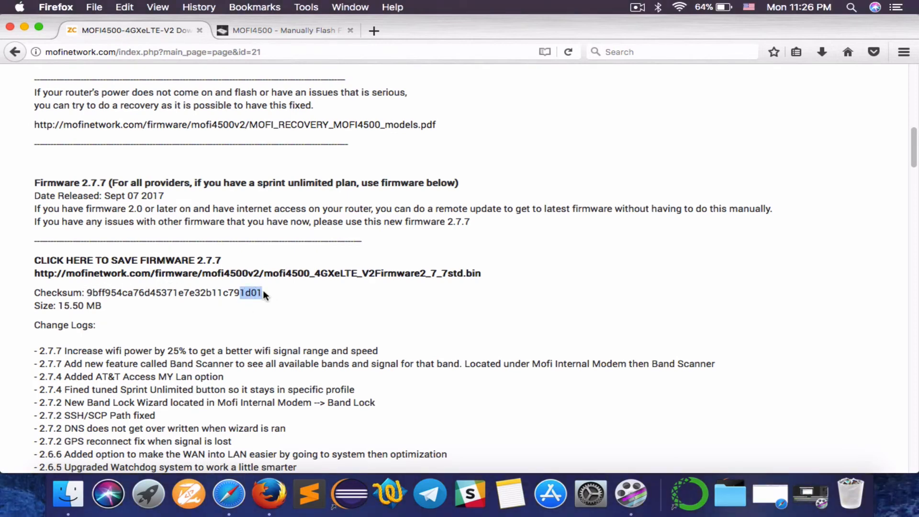
pyautogui.click(284, 29)
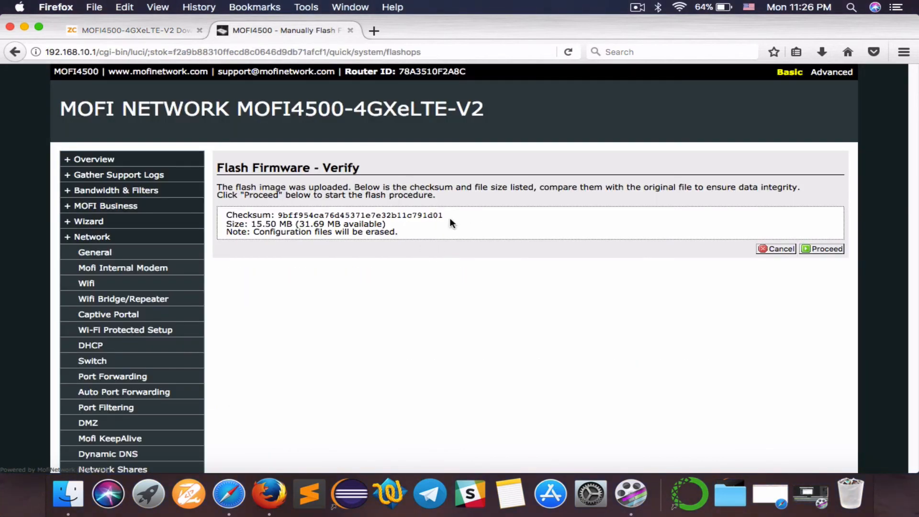
pyautogui.moveTo(360, 267)
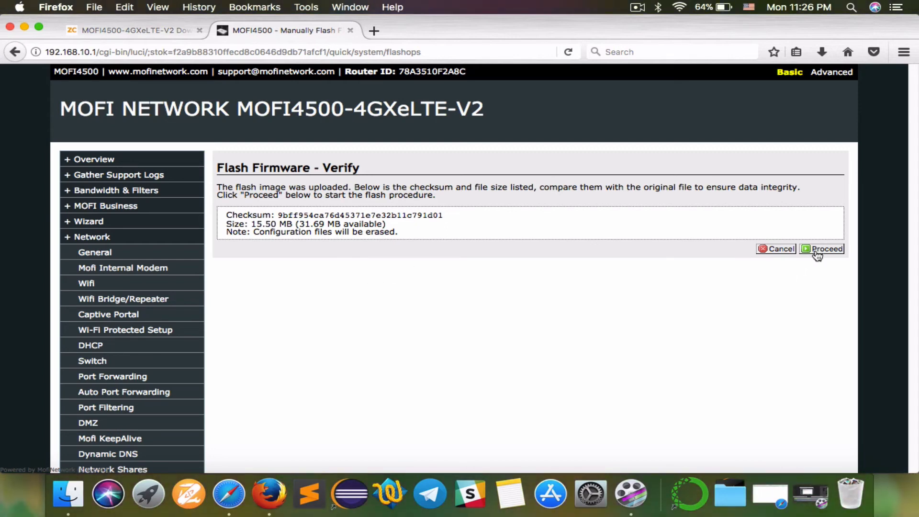
pyautogui.moveTo(264, 230)
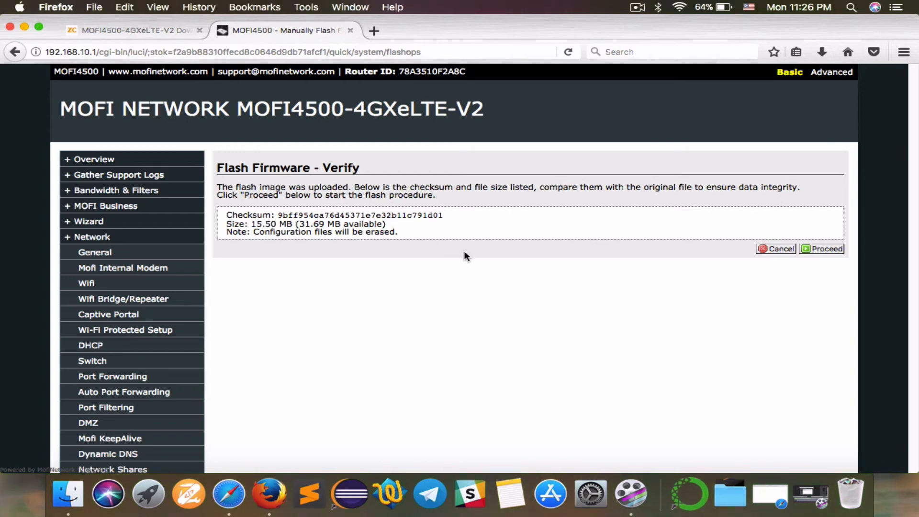
pyautogui.click(825, 248)
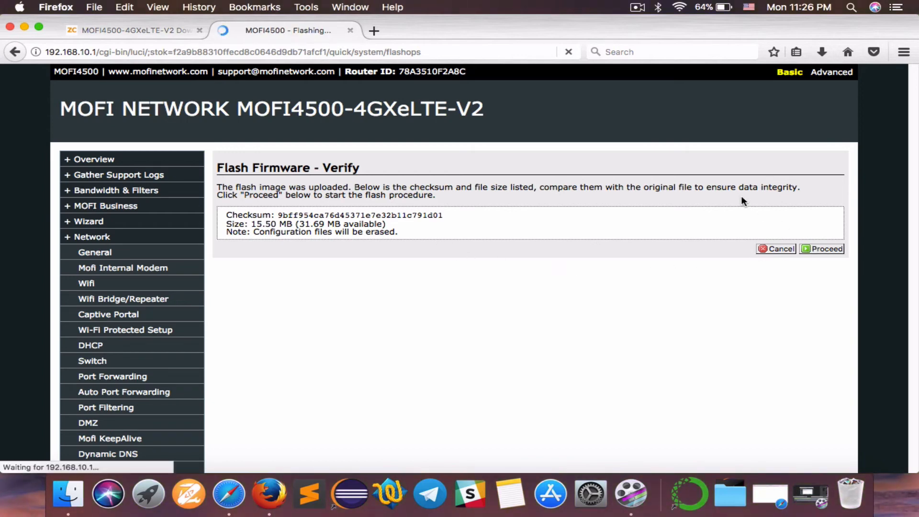
# Step: Once flashing finishes, open a new Firefox tab for the router address
pyautogui.click(825, 247)
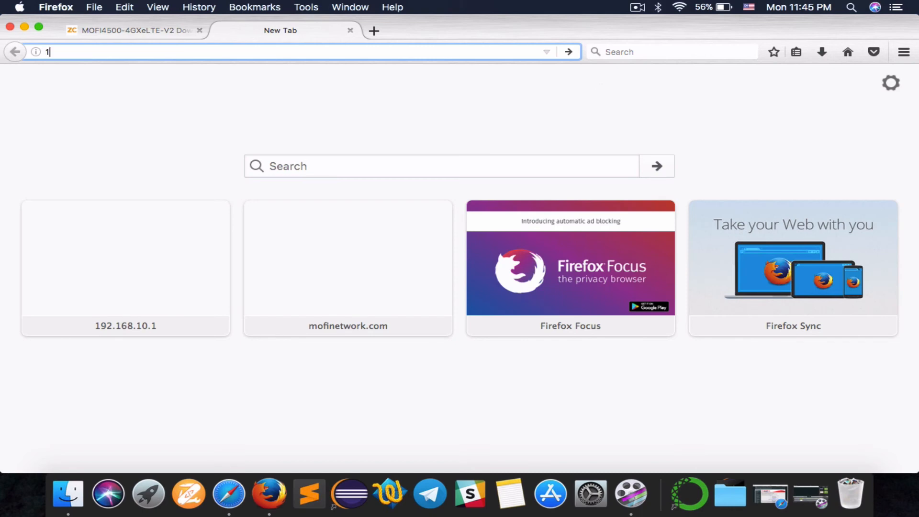
# Step: Log in as root at 192.168.10.1 and confirm Status shows firmware 2.7.7-std
pyautogui.write('92.168.10.1/cgi-bin/luci')
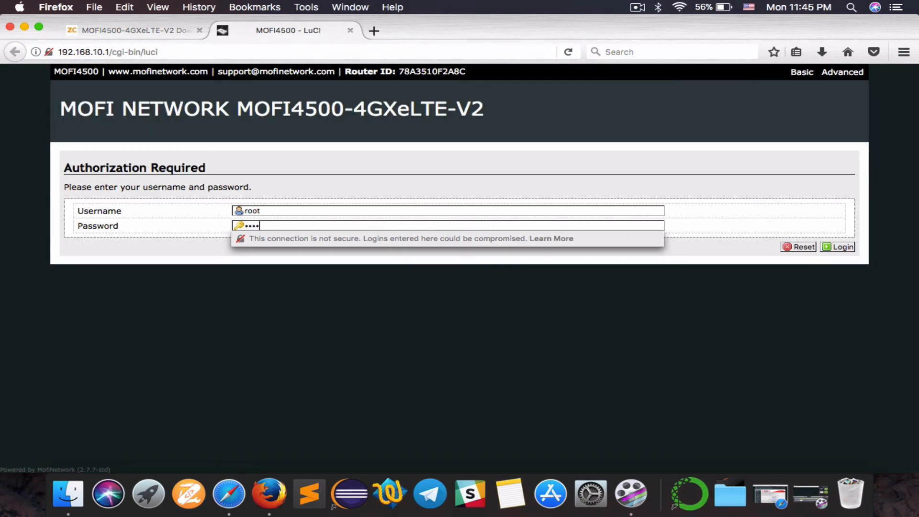
pyautogui.click(842, 246)
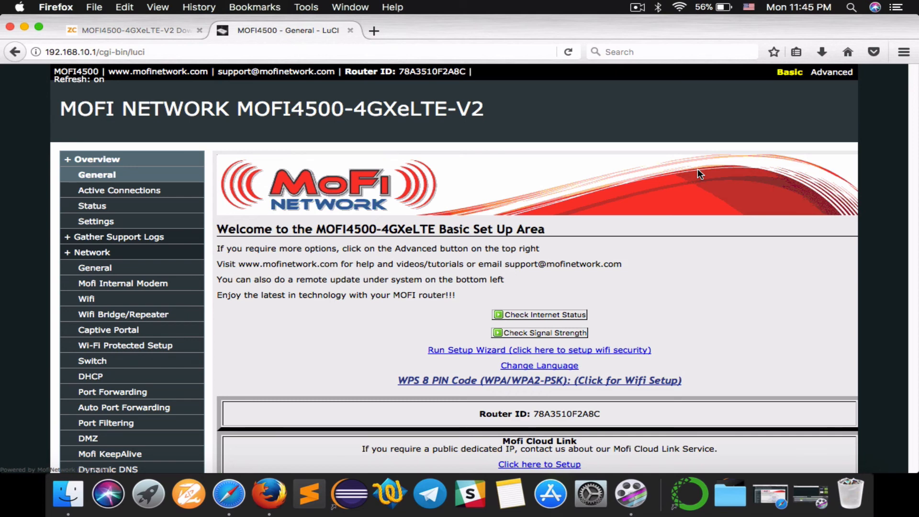
pyautogui.moveTo(281, 178)
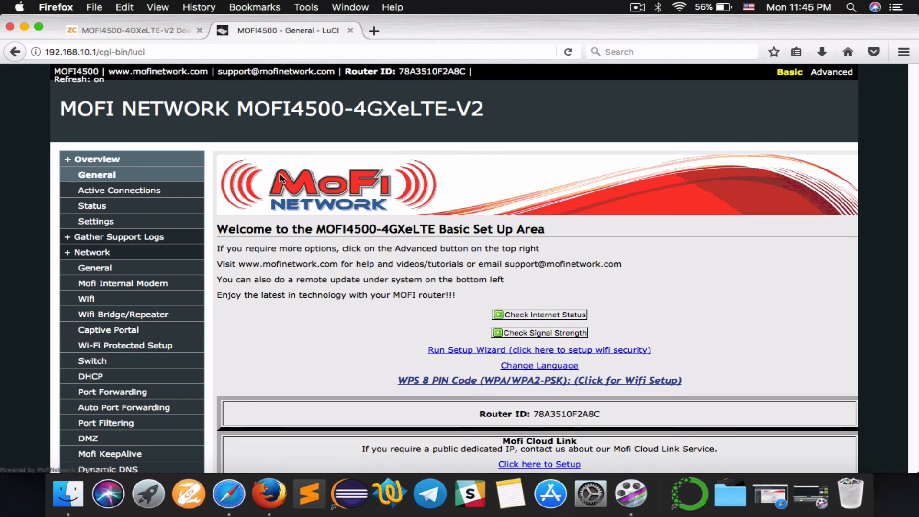
pyautogui.moveTo(92, 205)
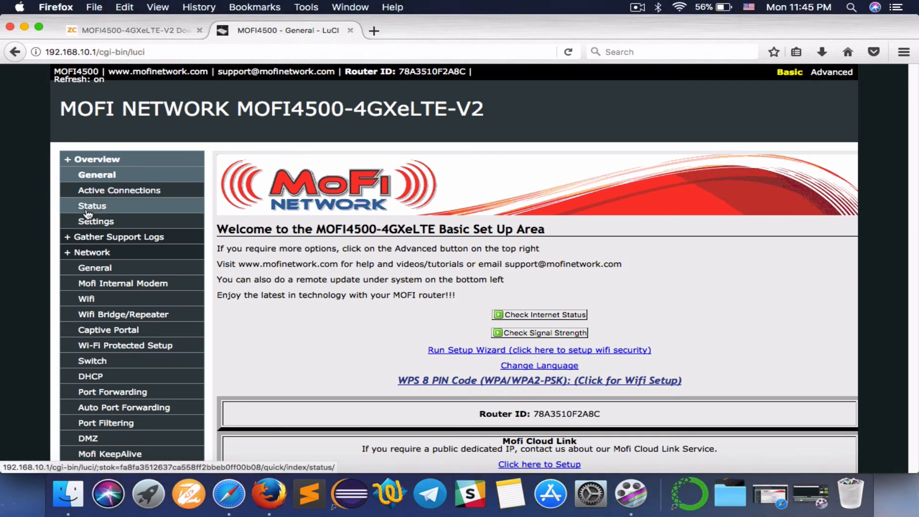
pyautogui.click(92, 205)
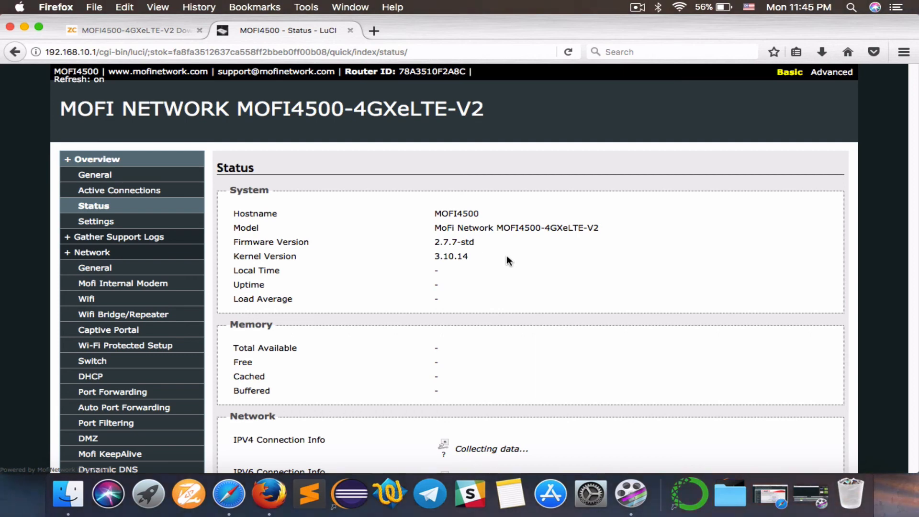
pyautogui.scroll(-3)
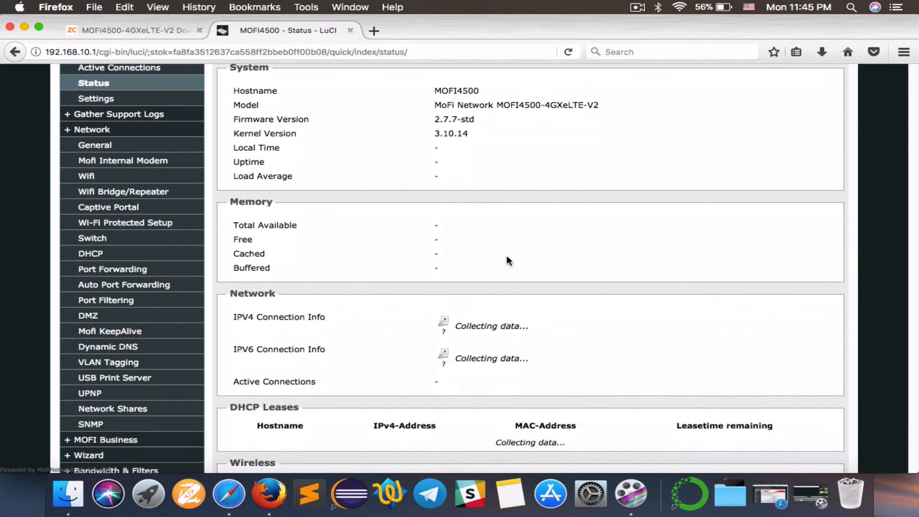
pyautogui.scroll(-3)
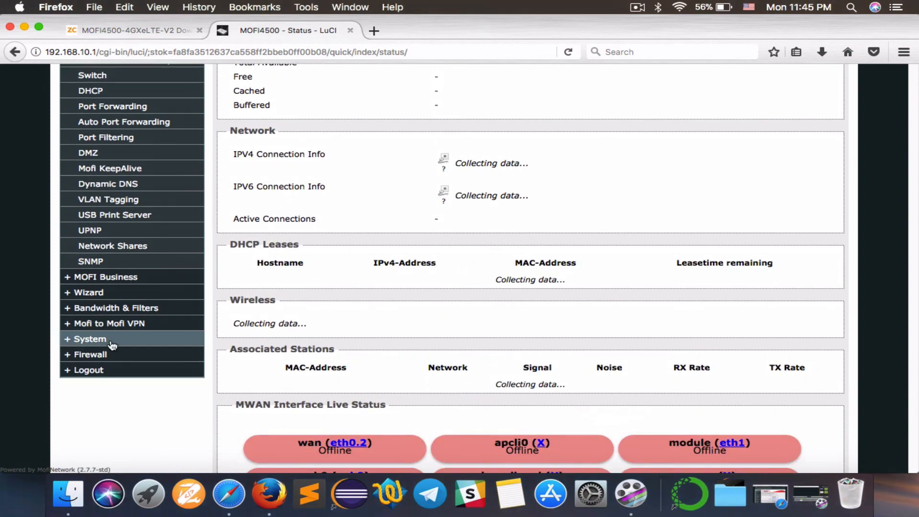
# Step: Run Perform reset under System > Factory Default and confirm it with OK
pyautogui.click(90, 339)
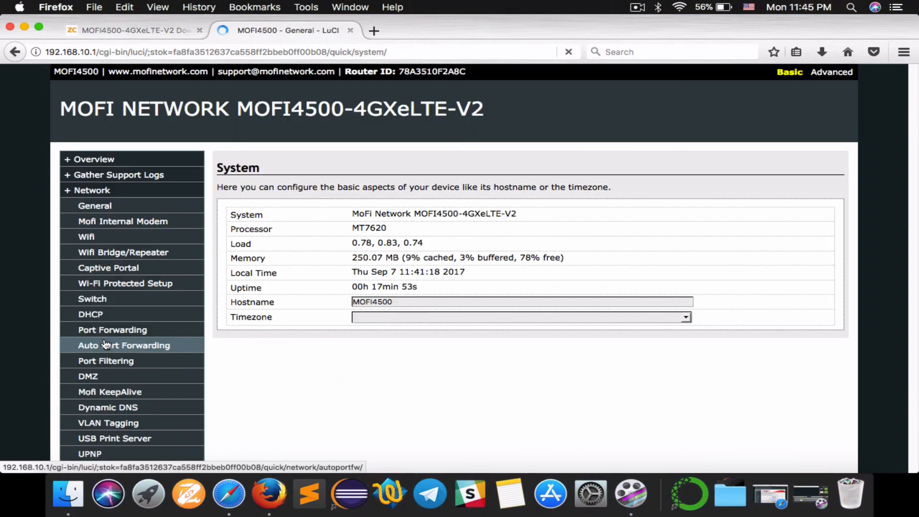
pyautogui.scroll(-3)
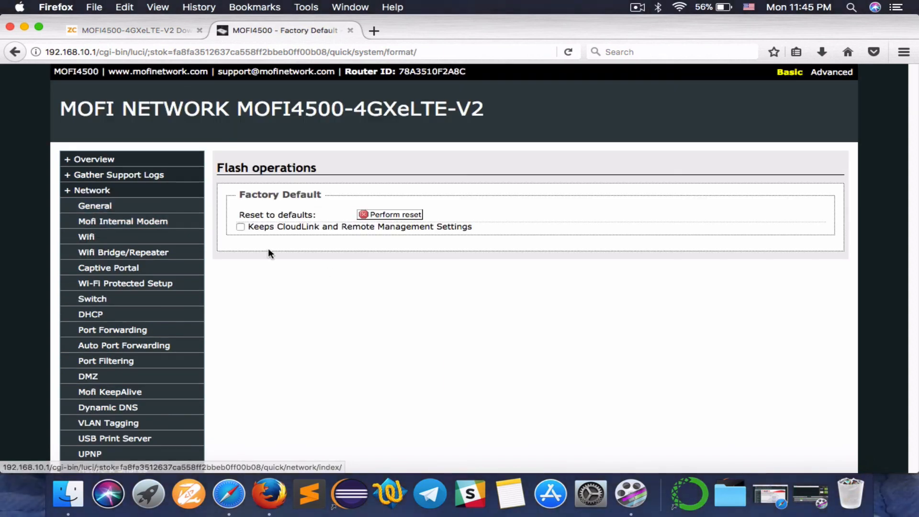
pyautogui.click(394, 214)
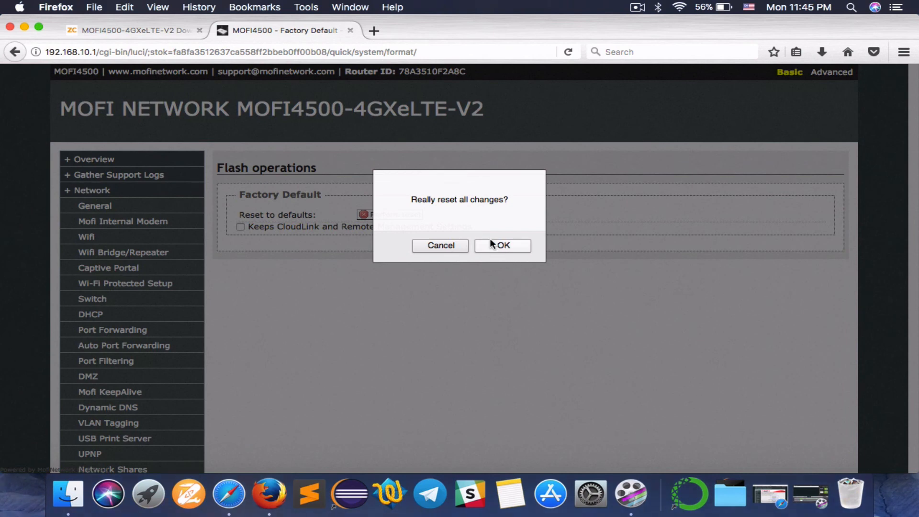
pyautogui.click(502, 245)
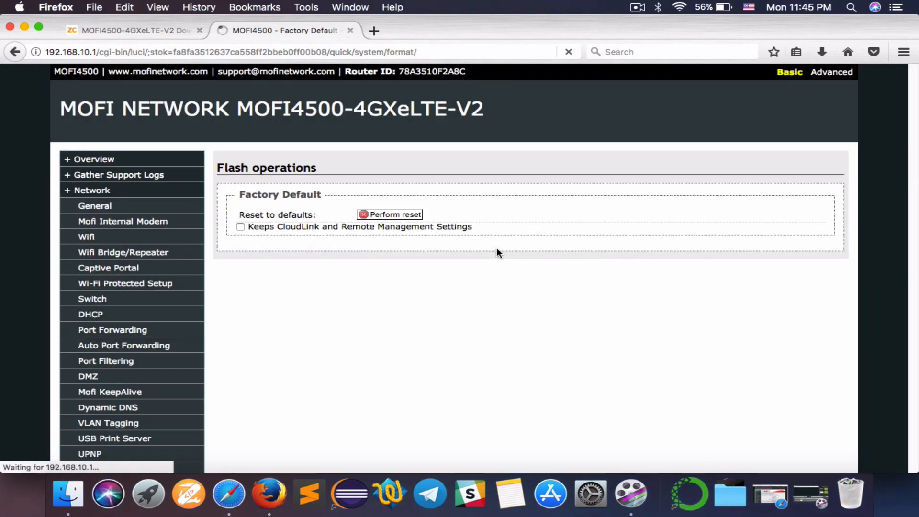
pyautogui.click(389, 214)
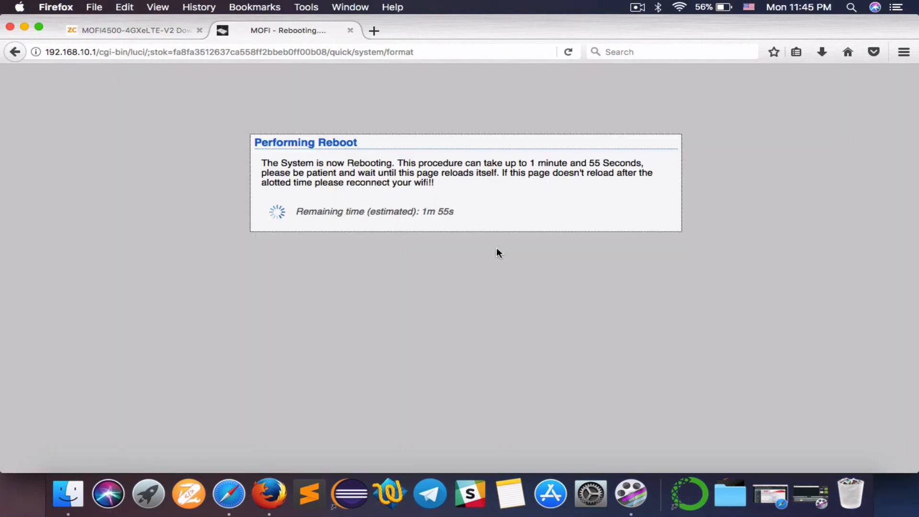